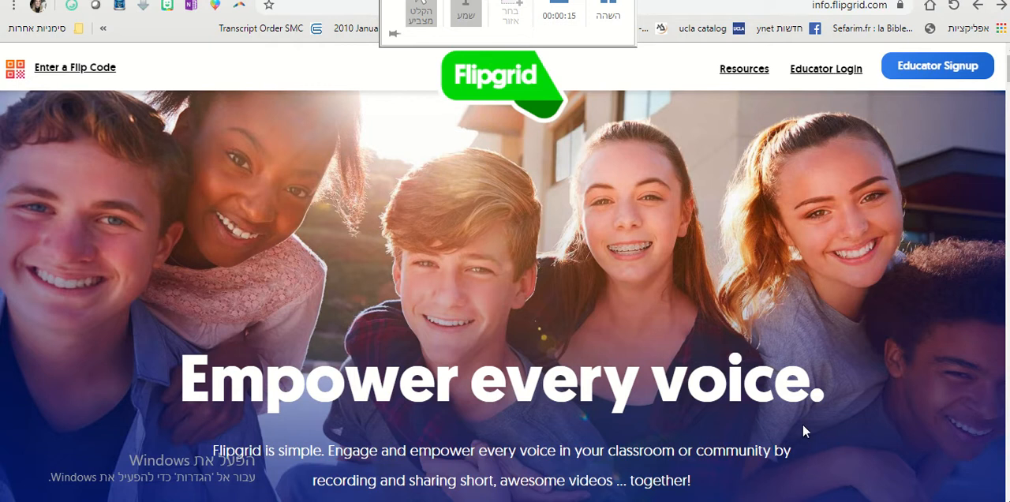
Sign in as an educator with Google to reach the My Grids dashboard of 22 grids
click(827, 69)
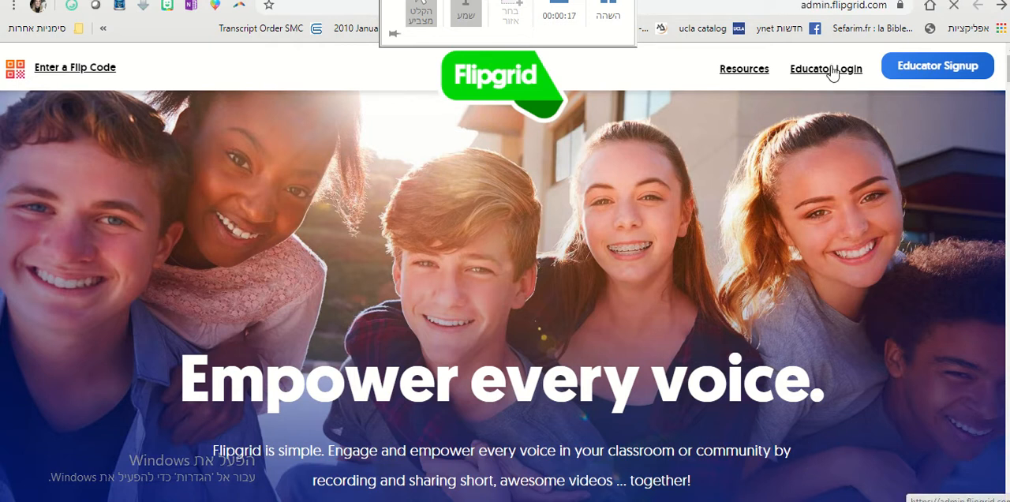
click(827, 69)
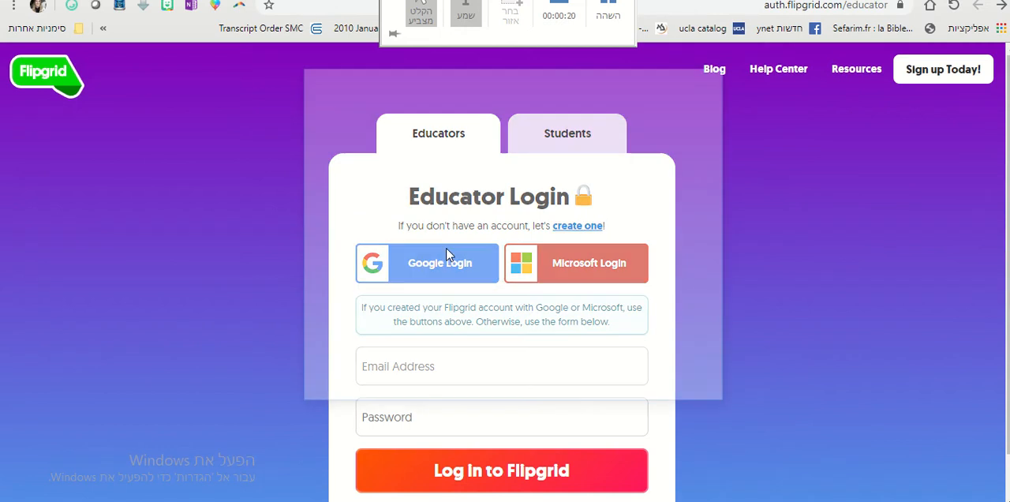
click(427, 264)
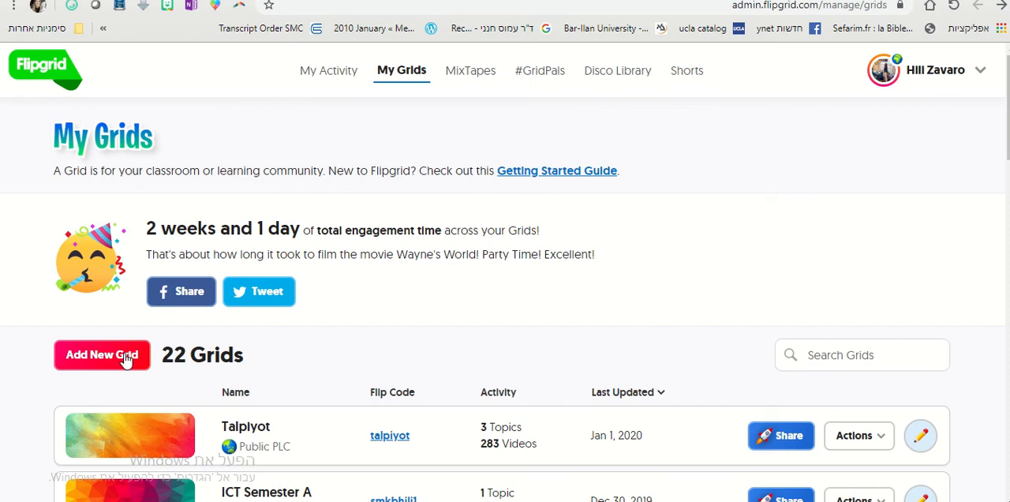
Start a new grid named 'Food around the world' and choose the Student ID type
click(101, 353)
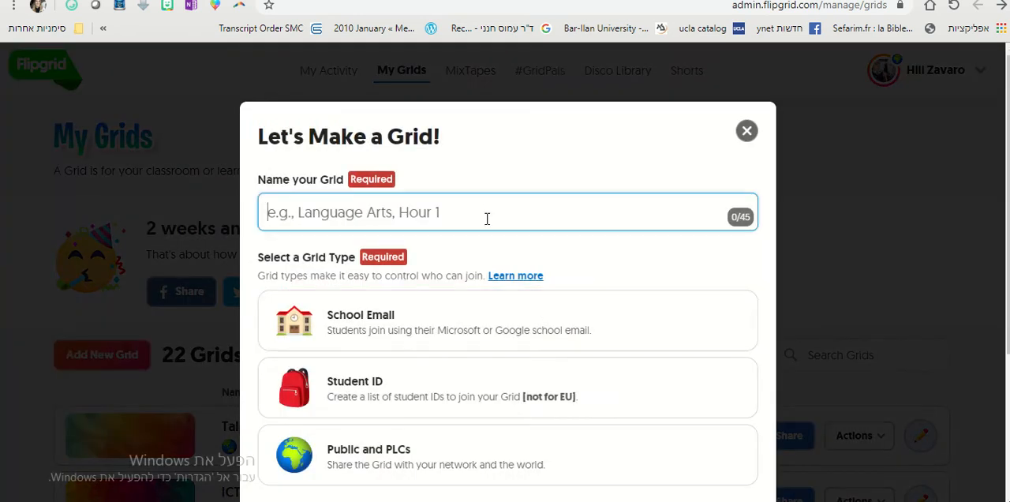
text(Food around the world)
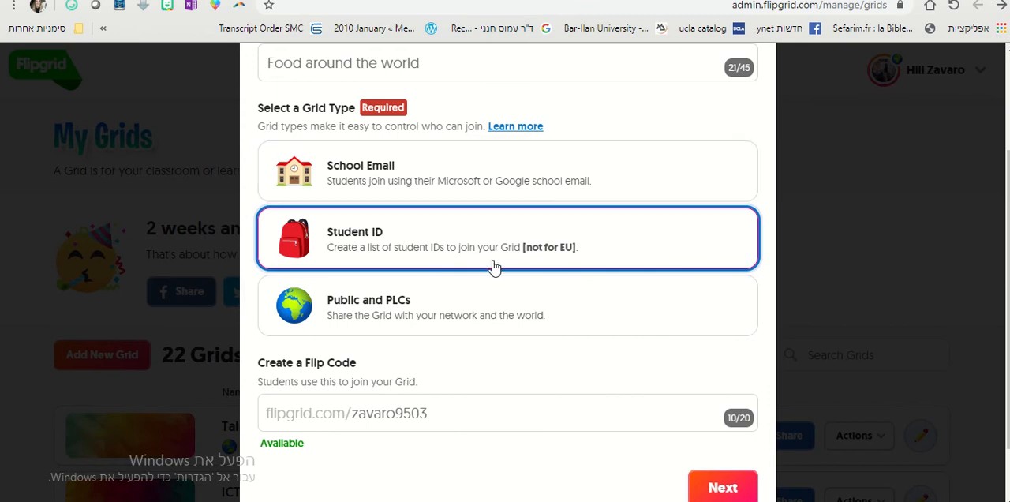
scroll(down, 3)
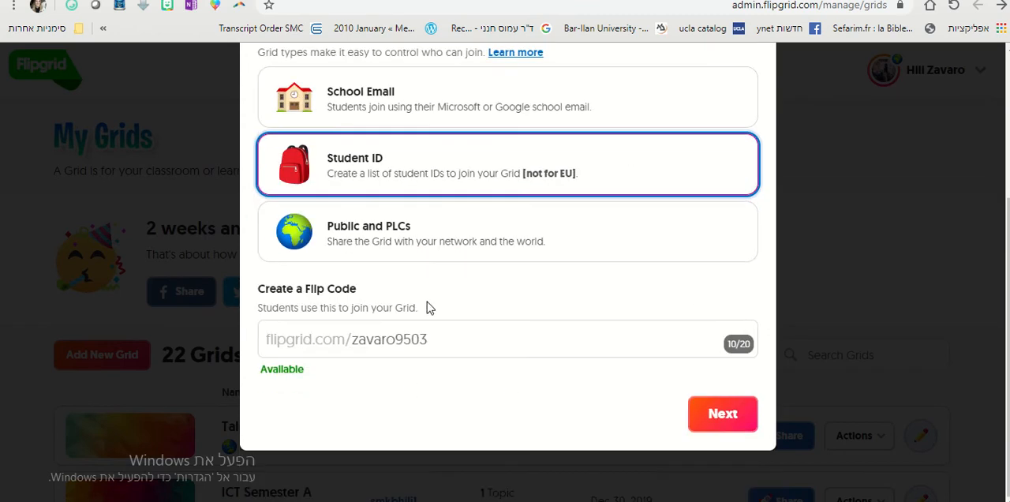
Try the Flip Code 'testgrid123', which turns out to be unavailable
click(448, 339)
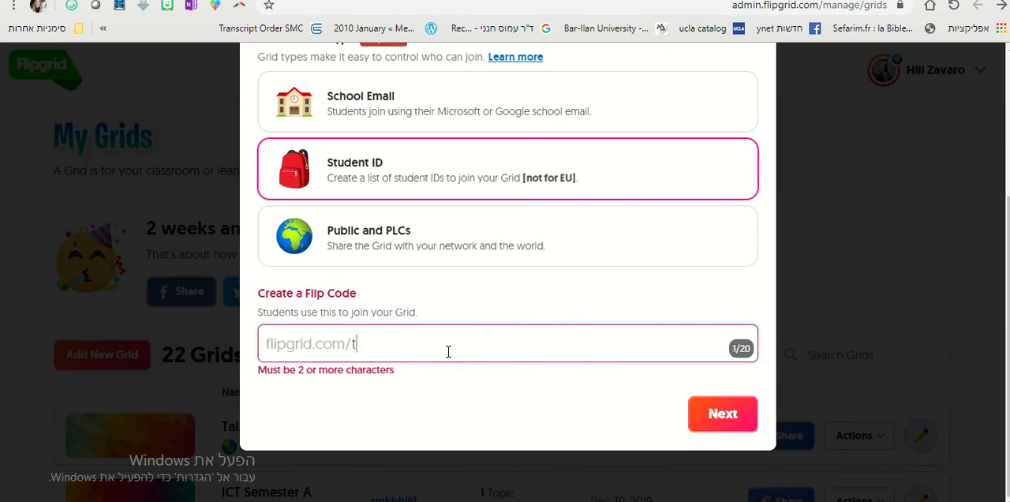
text(estg)
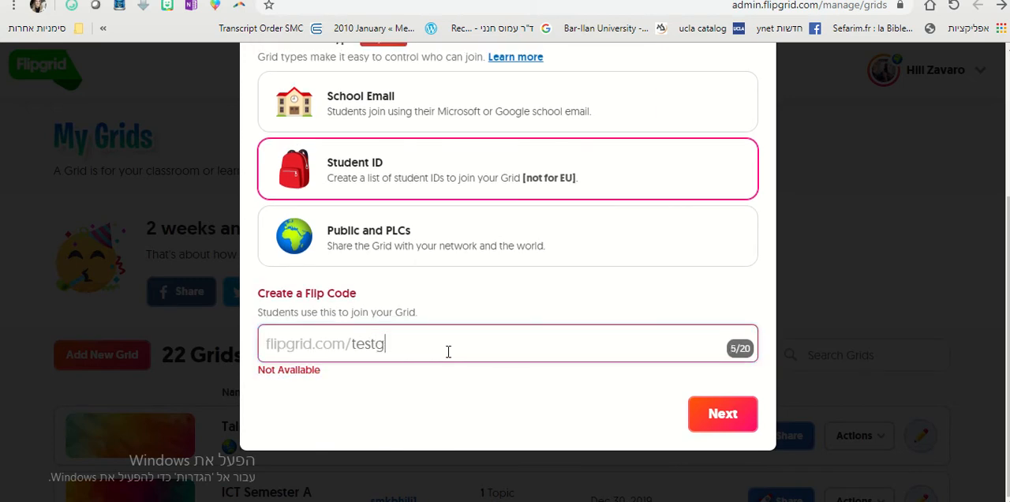
text(rid)
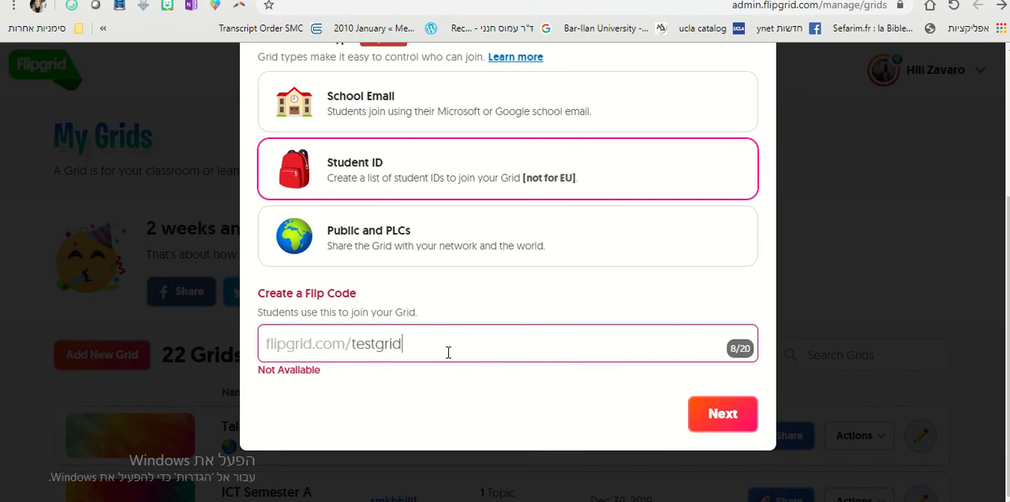
text(12)
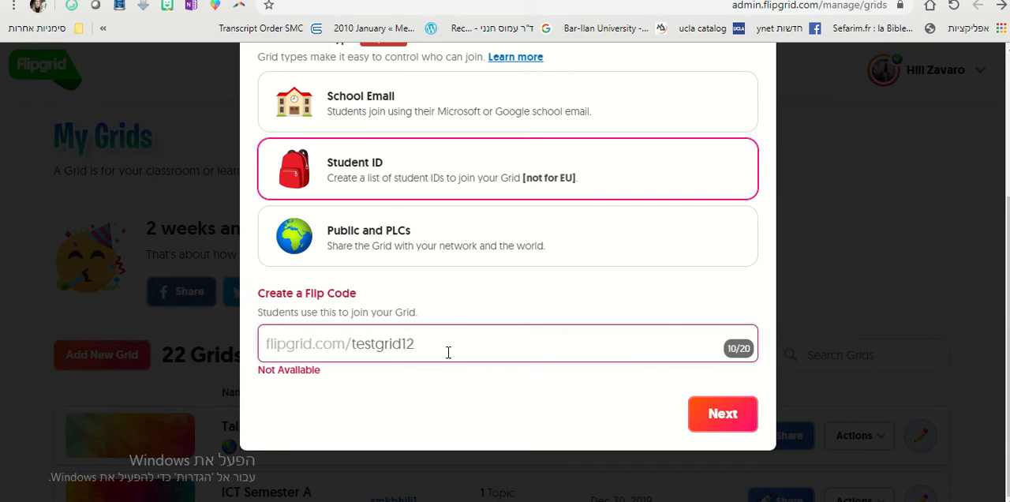
text(3)
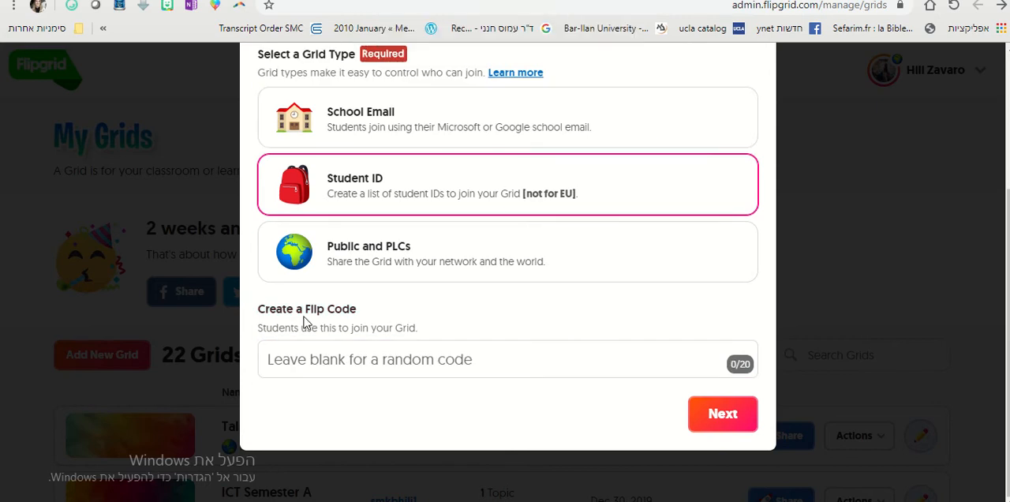
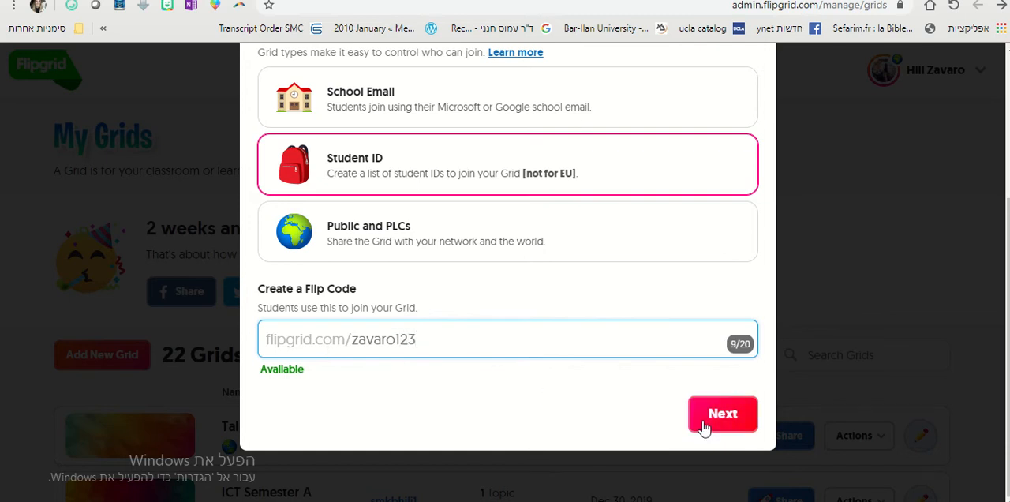
click(723, 414)
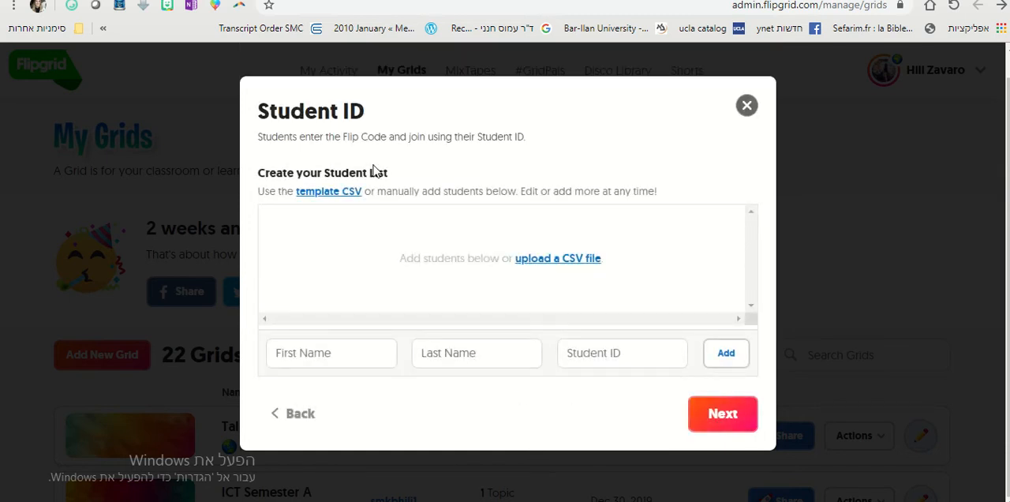
Add student Grade 6 with ID 12 to the list and create the grid
click(332, 354)
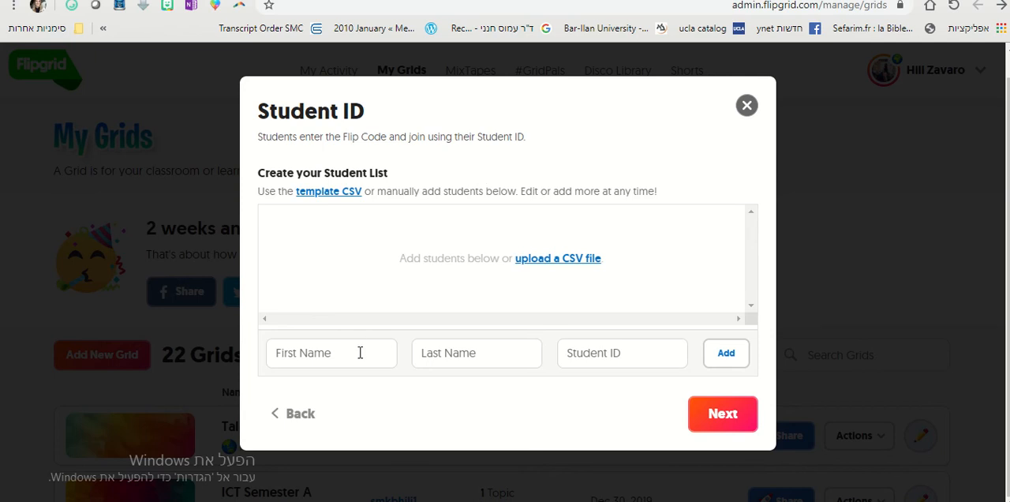
click(331, 354)
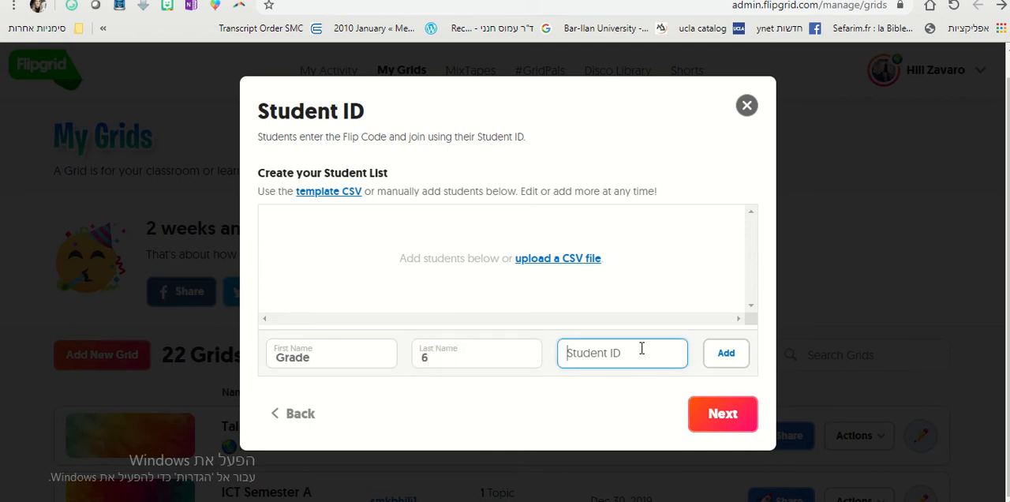
text(12)
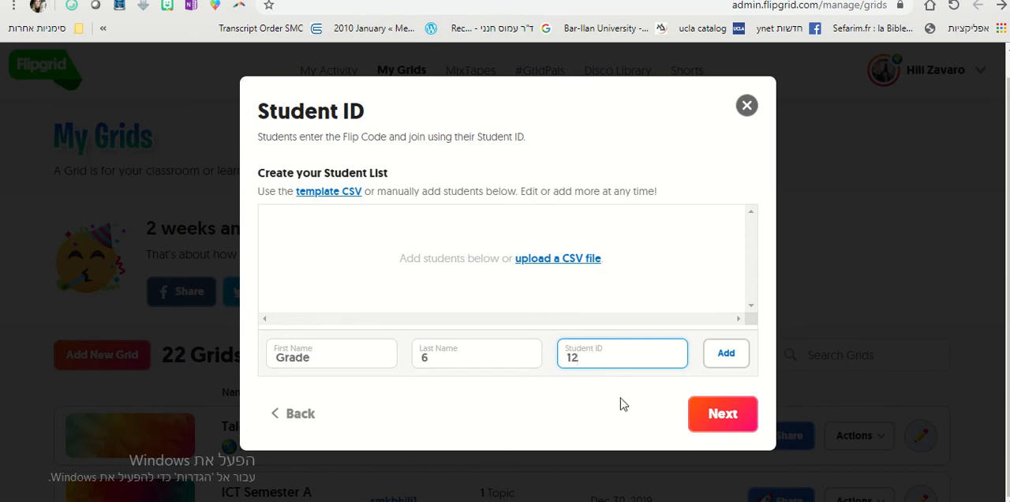
click(727, 354)
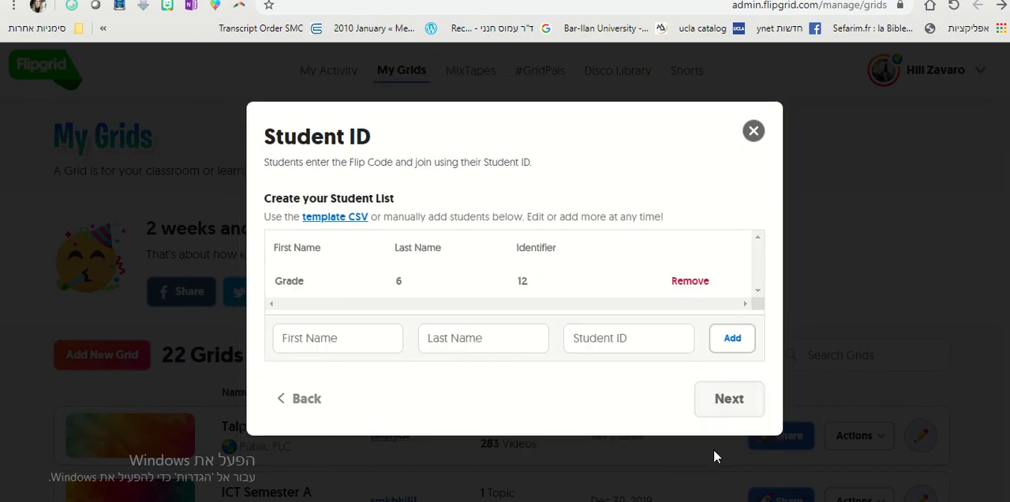
click(729, 398)
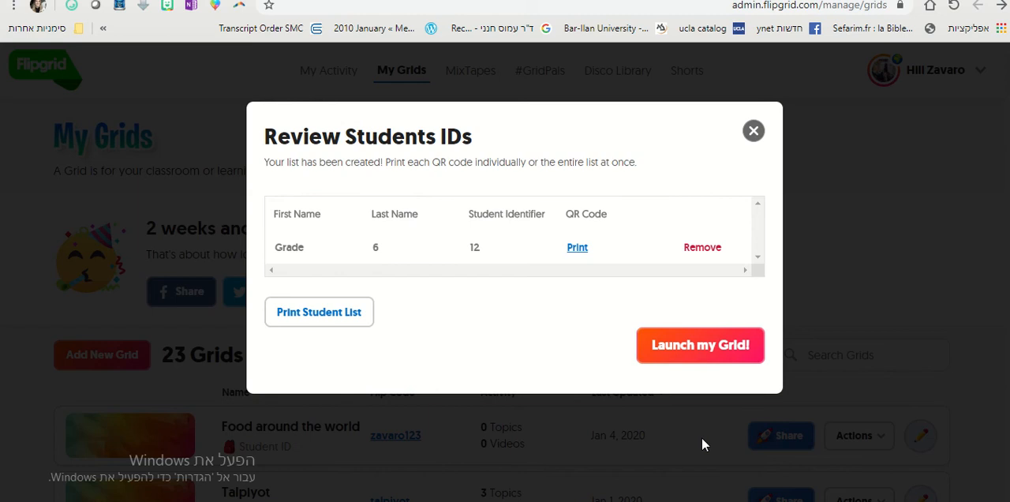
mouse_move(699, 354)
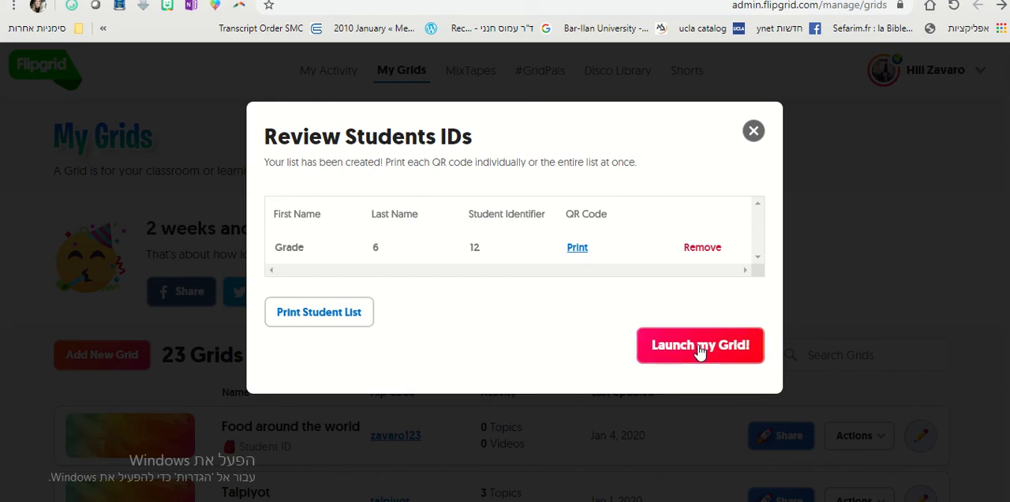
click(701, 345)
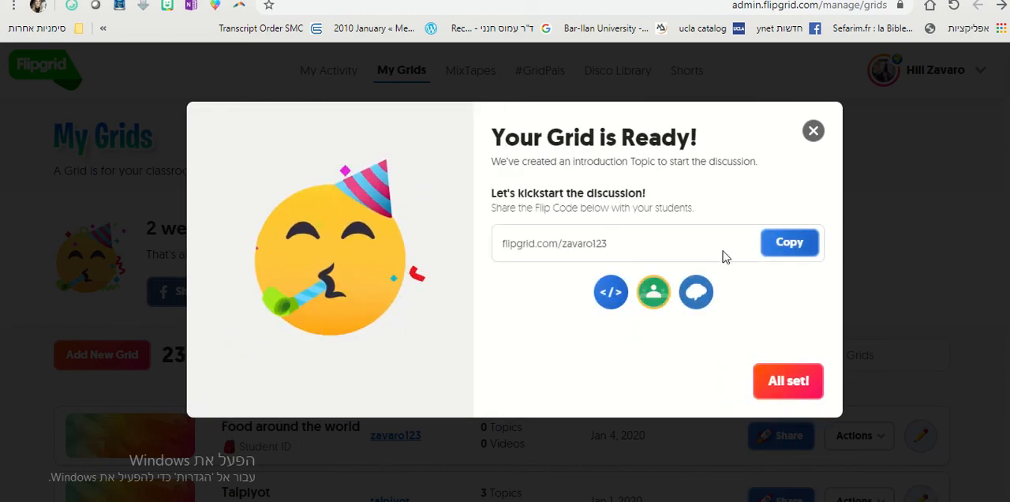
double_click(584, 243)
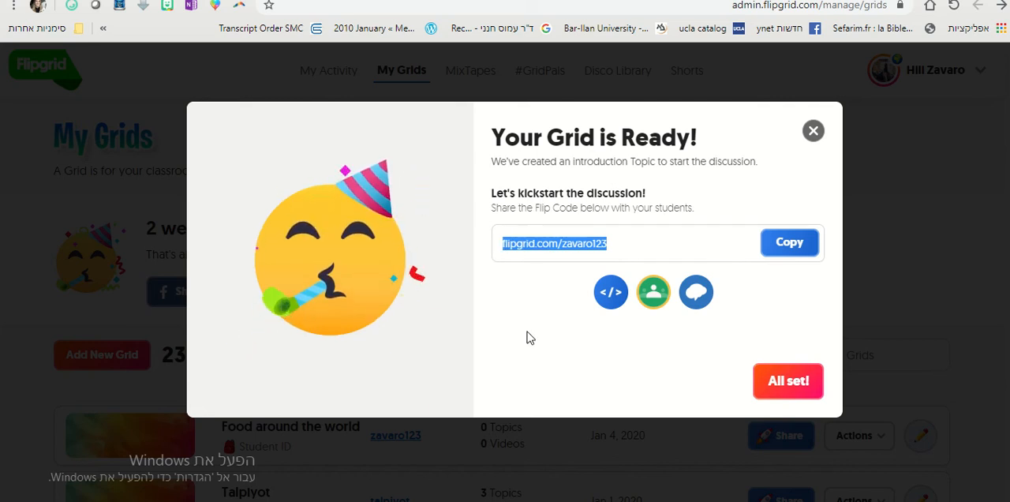
mouse_move(515, 370)
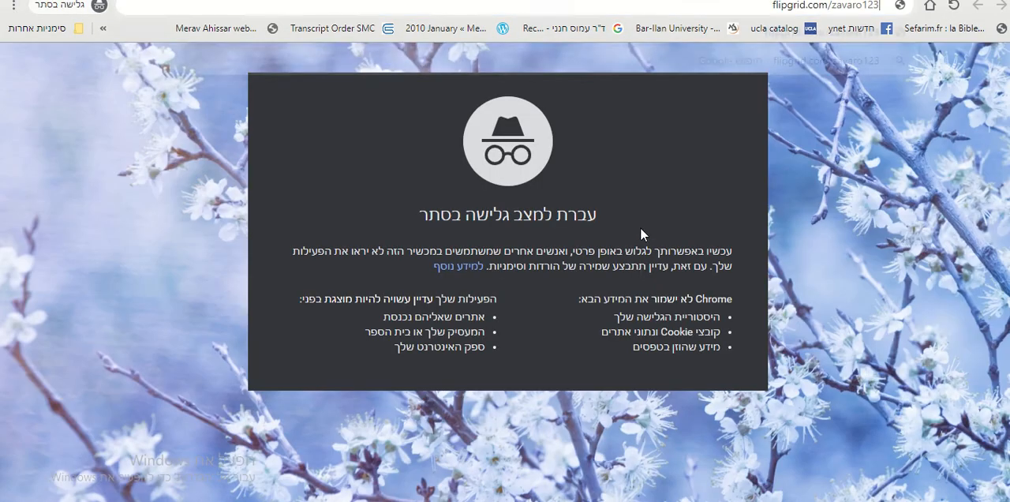
click(824, 6)
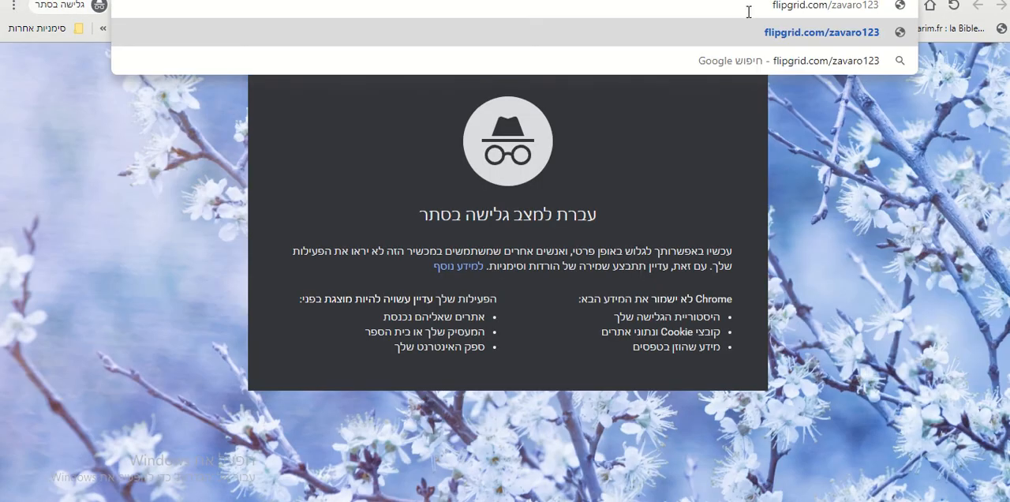
click(824, 5)
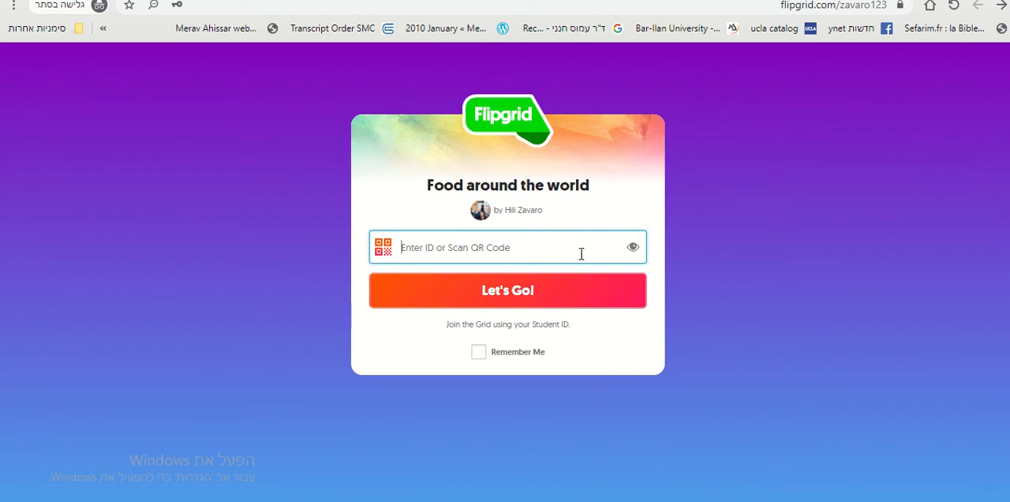
mouse_move(808, 291)
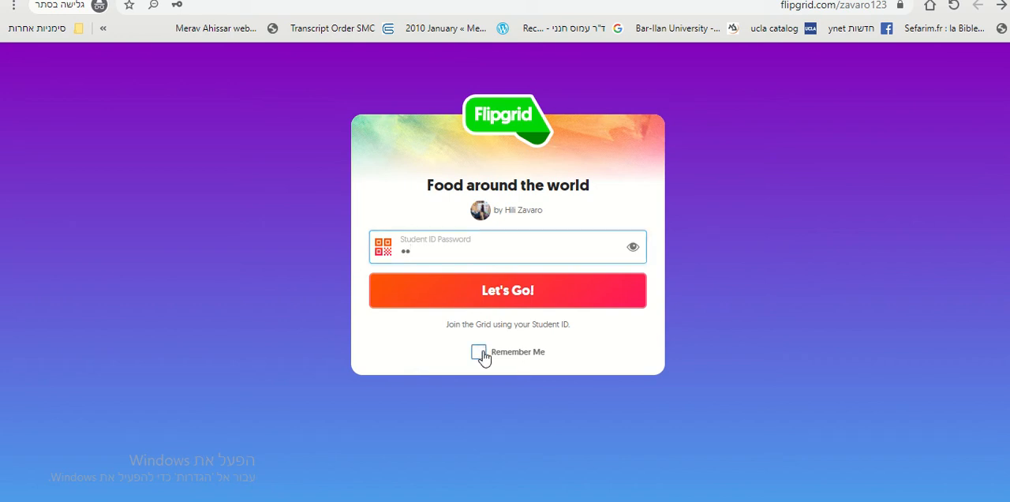
Join the grid with the Student ID, with Remember Me ticked
click(479, 351)
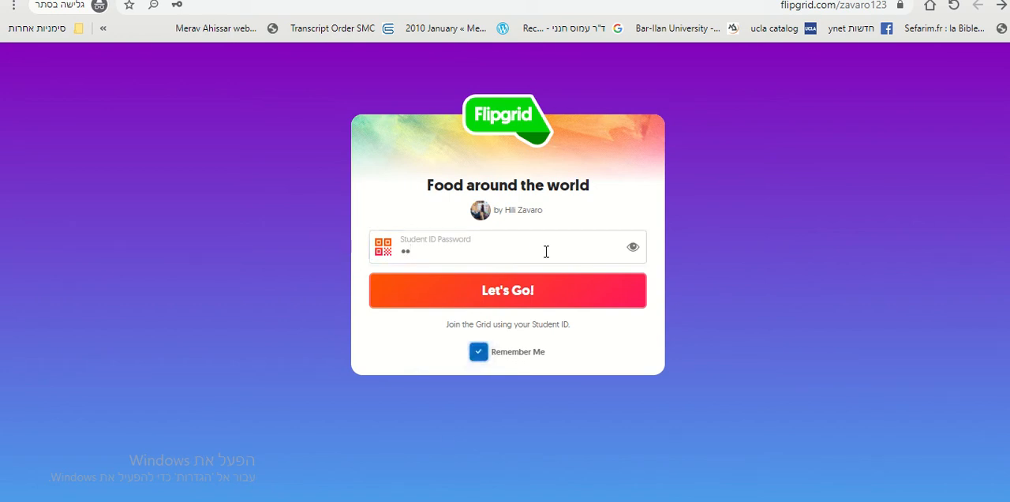
click(508, 290)
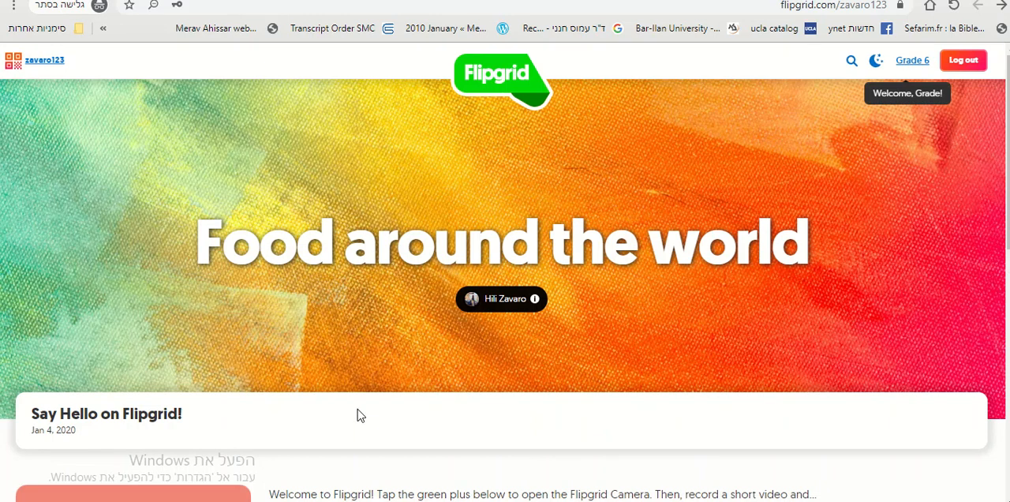
Record a short video response to the Say Hello topic and continue to the selfie step
scroll(down, 3)
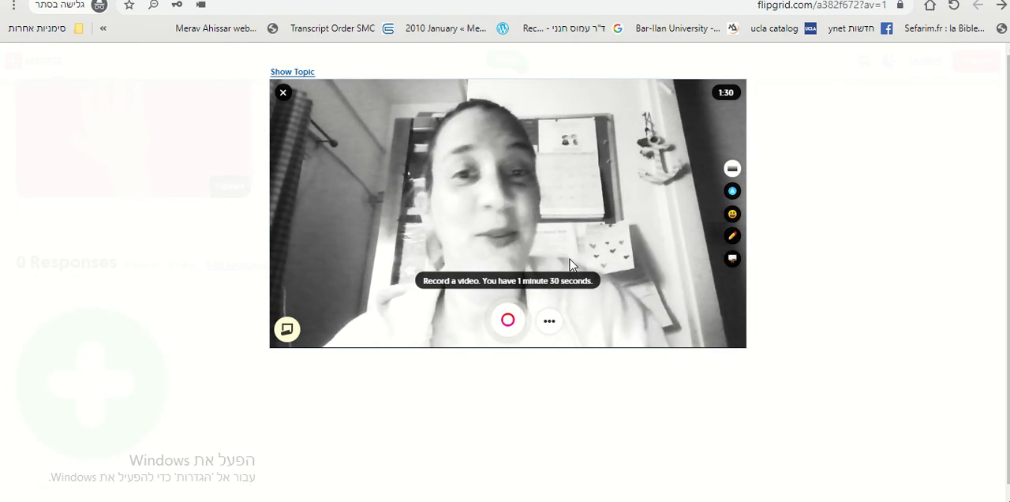
click(508, 319)
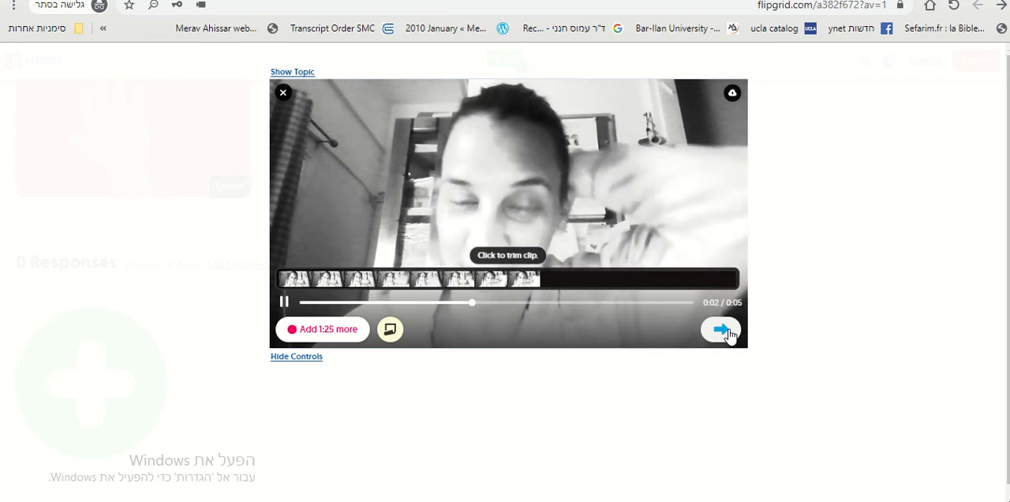
click(716, 328)
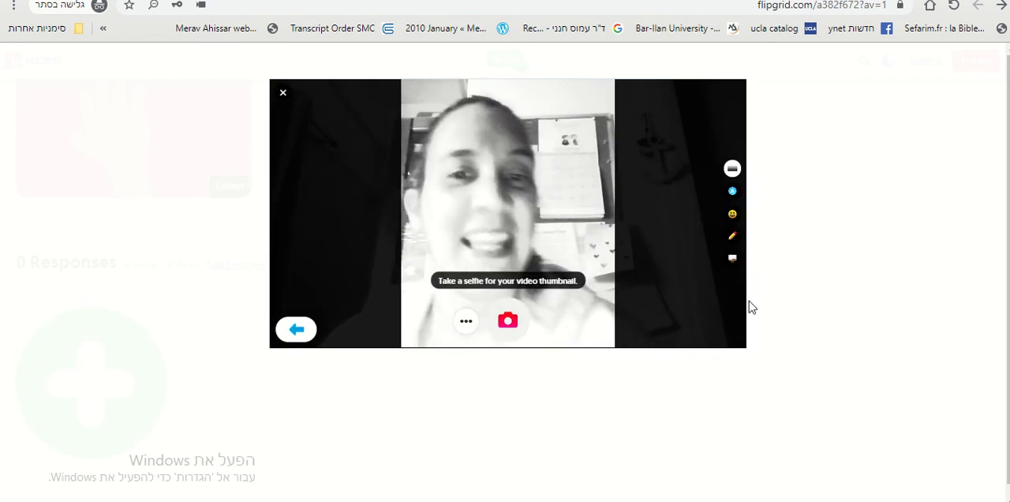
Take a thumbnail selfie with the glasses sticker over the eyes and upload the video
click(508, 319)
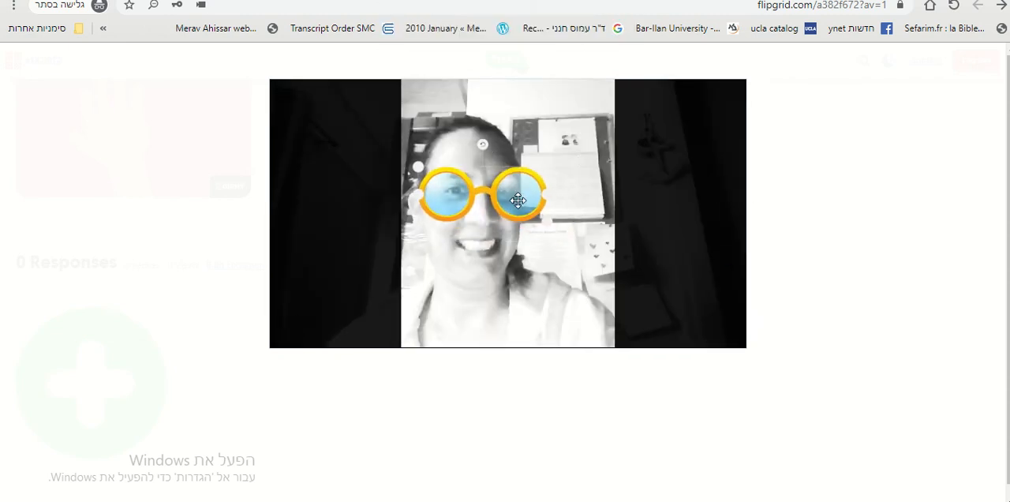
drag(518, 201, 524, 183)
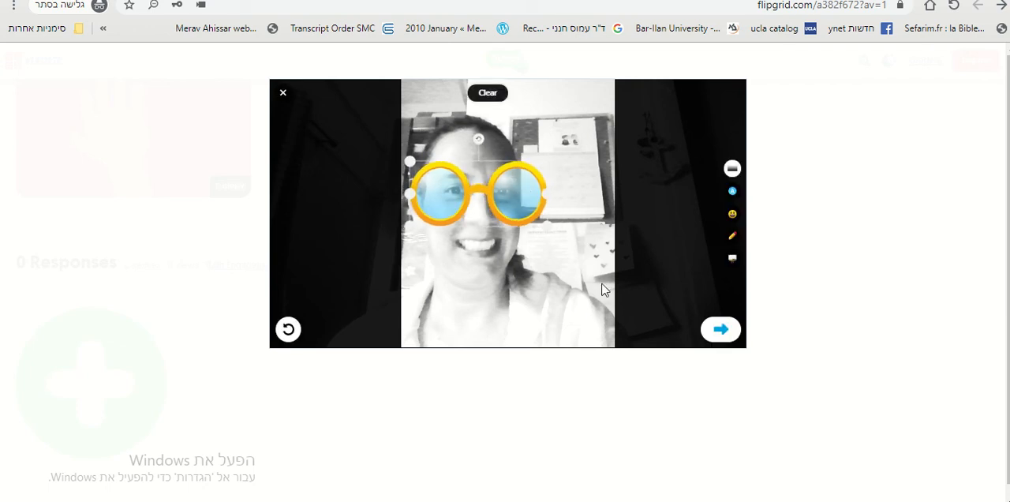
click(720, 328)
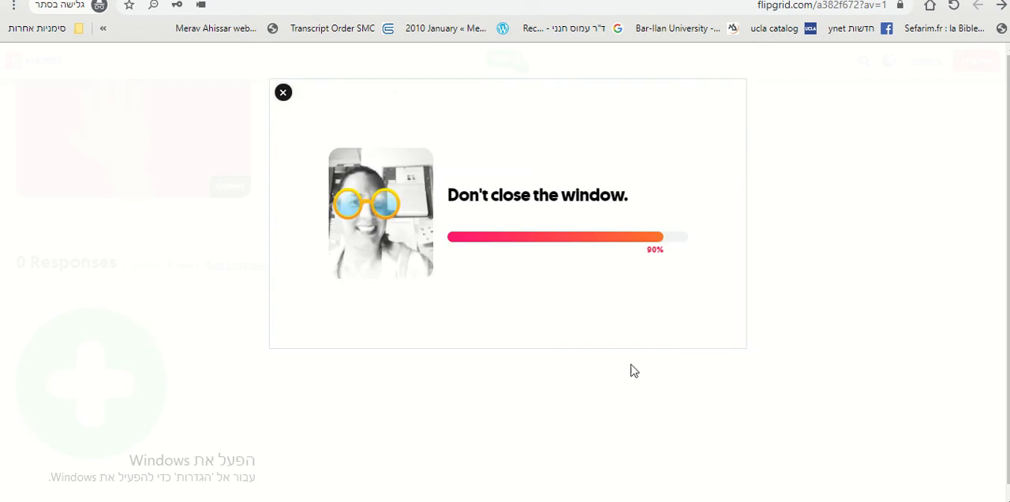
mouse_move(838, 390)
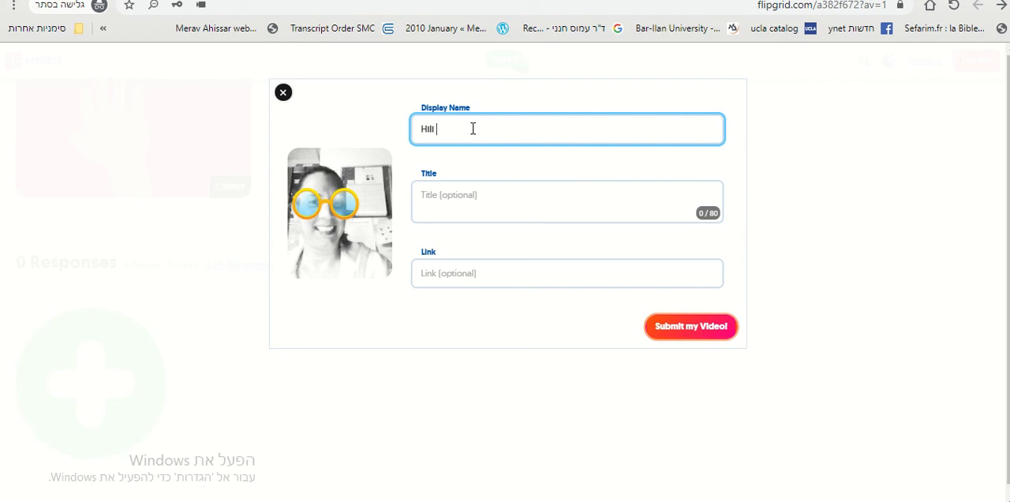
Submit the video response under the display name 'Zavaro'
text(Z)
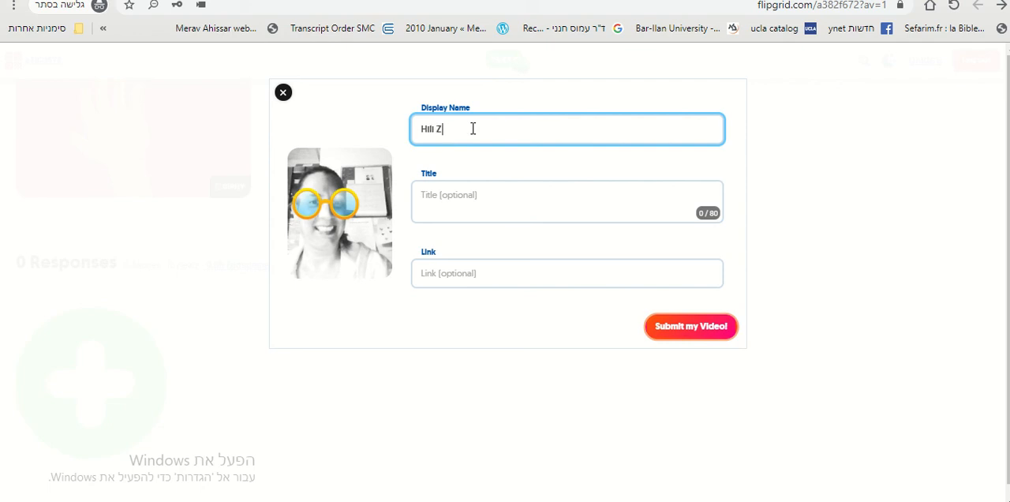
text(avaro)
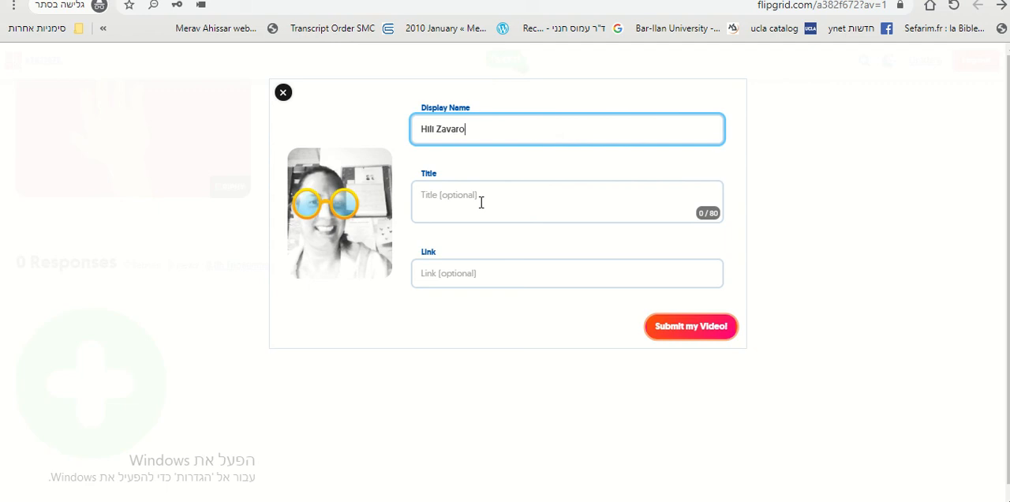
mouse_move(851, 348)
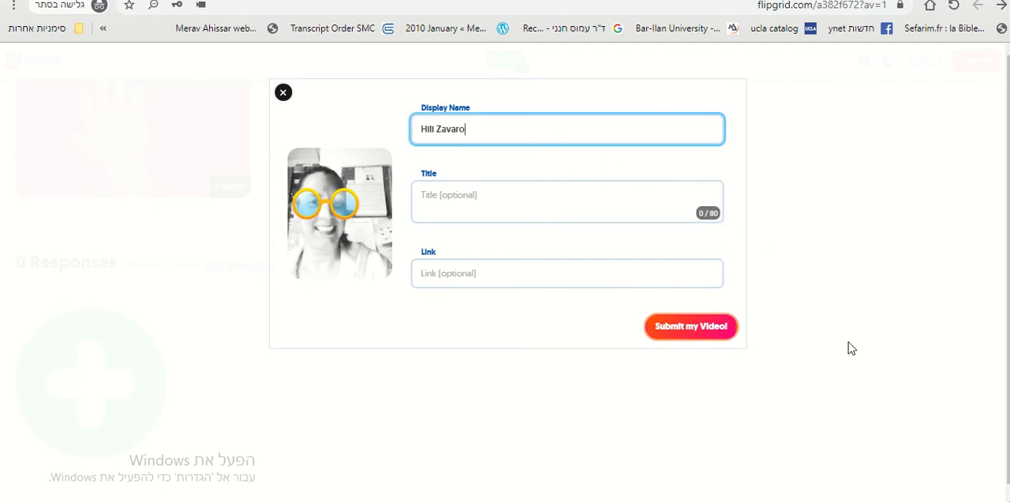
click(692, 327)
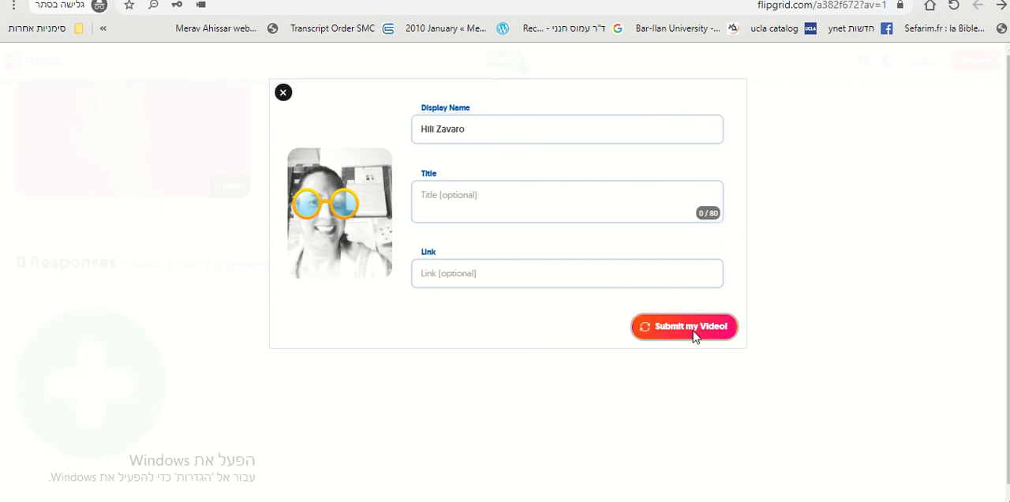
click(686, 326)
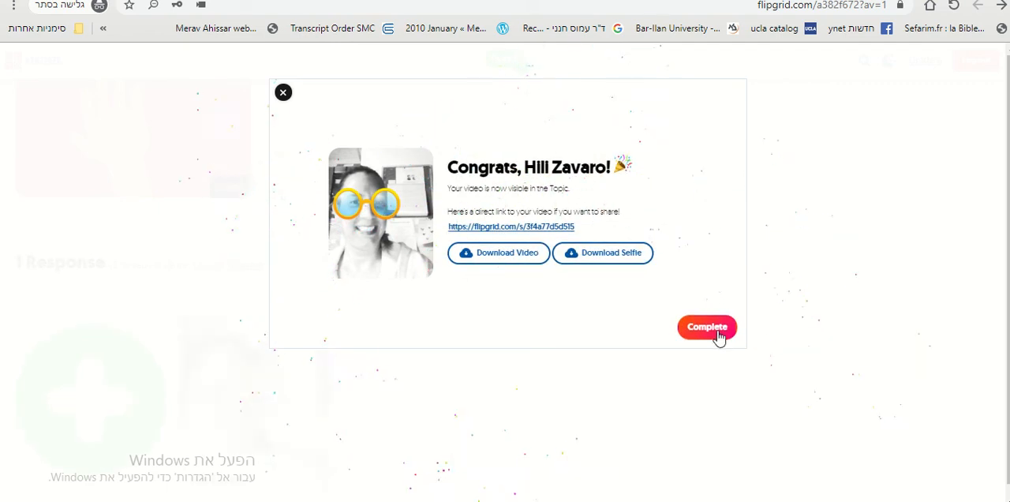
Close the congratulations message with Complete and return to the top of the Food around the world grid
click(707, 327)
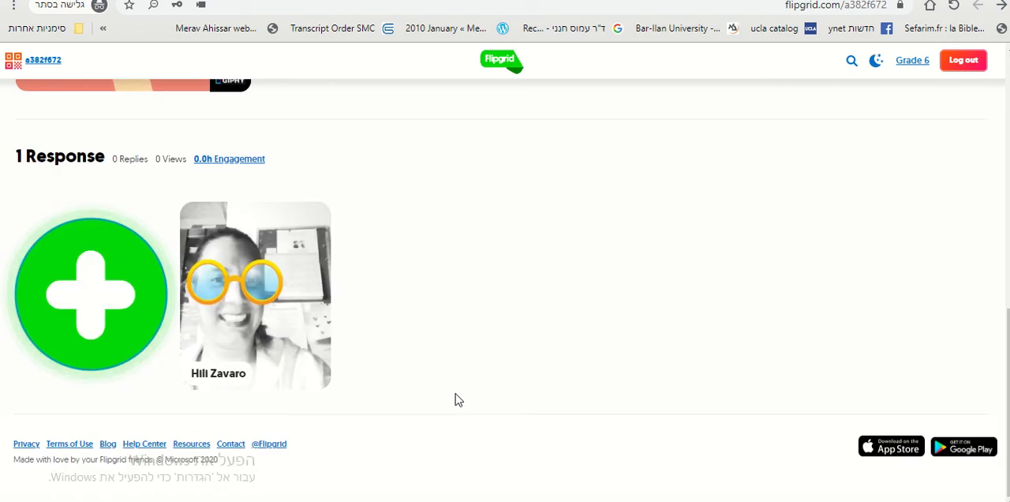
scroll(up, 3)
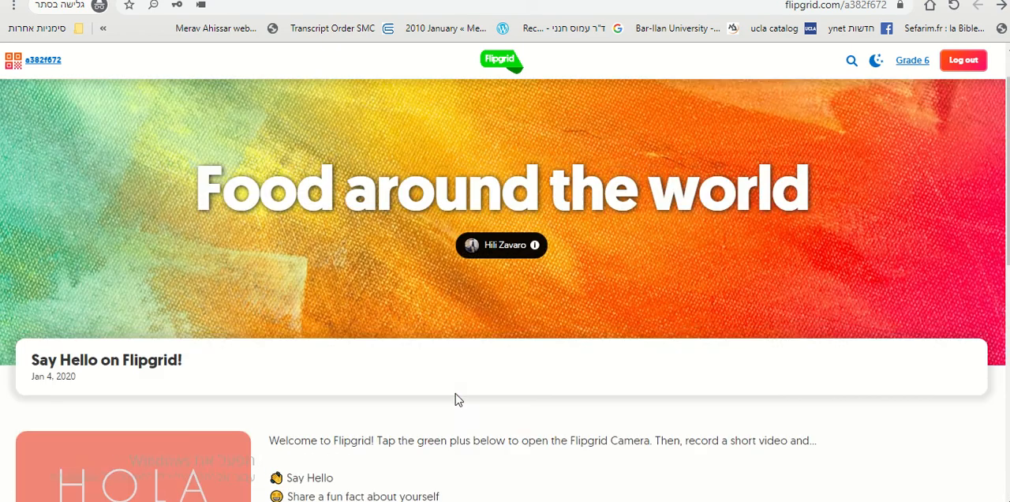